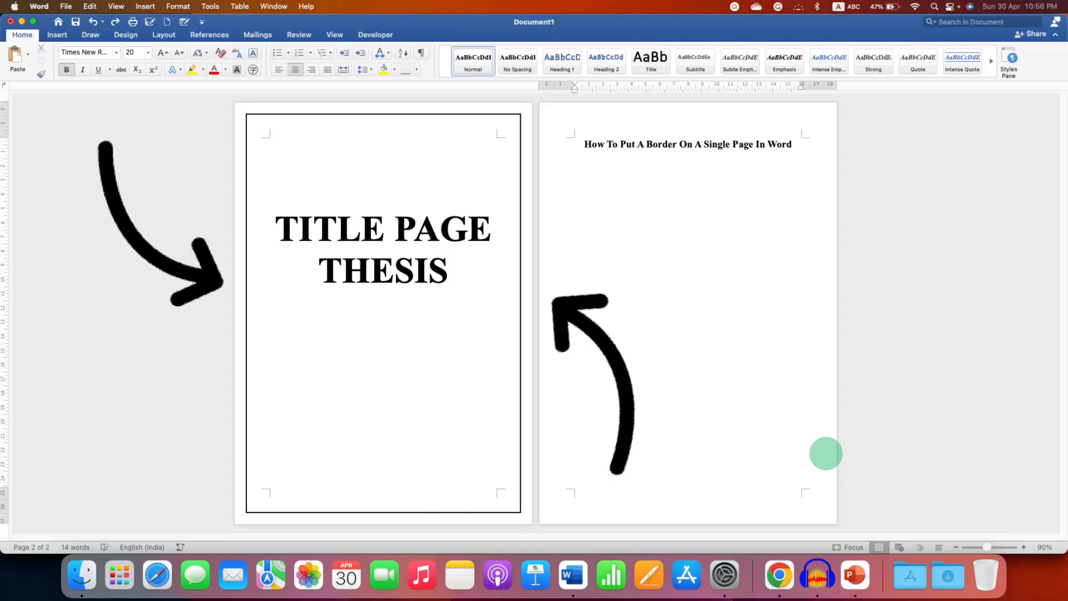
pyautogui.moveTo(291, 246)
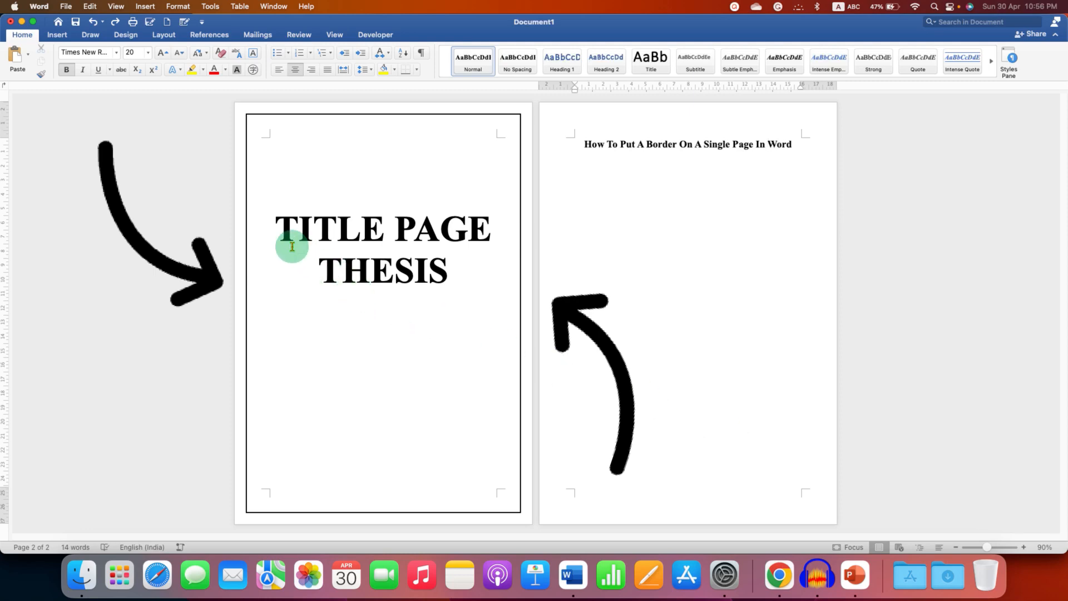
# - Switch to the Multiple Pages view and place the cursor right after 'TITLE PAGE THESIS'
pyautogui.moveTo(283, 228); pyautogui.dragTo(419, 280)
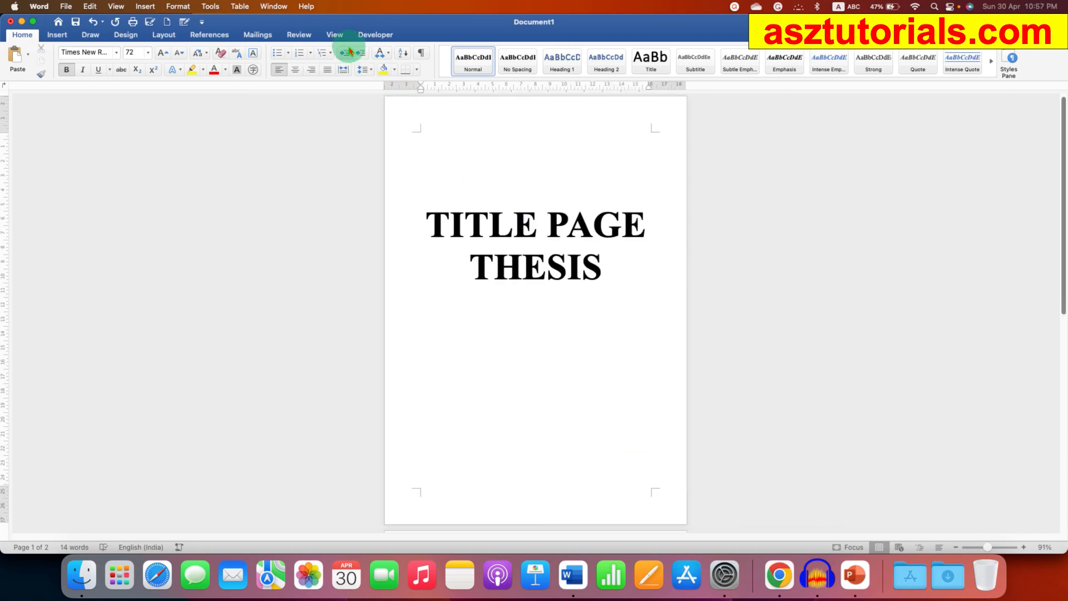
pyautogui.click(334, 34)
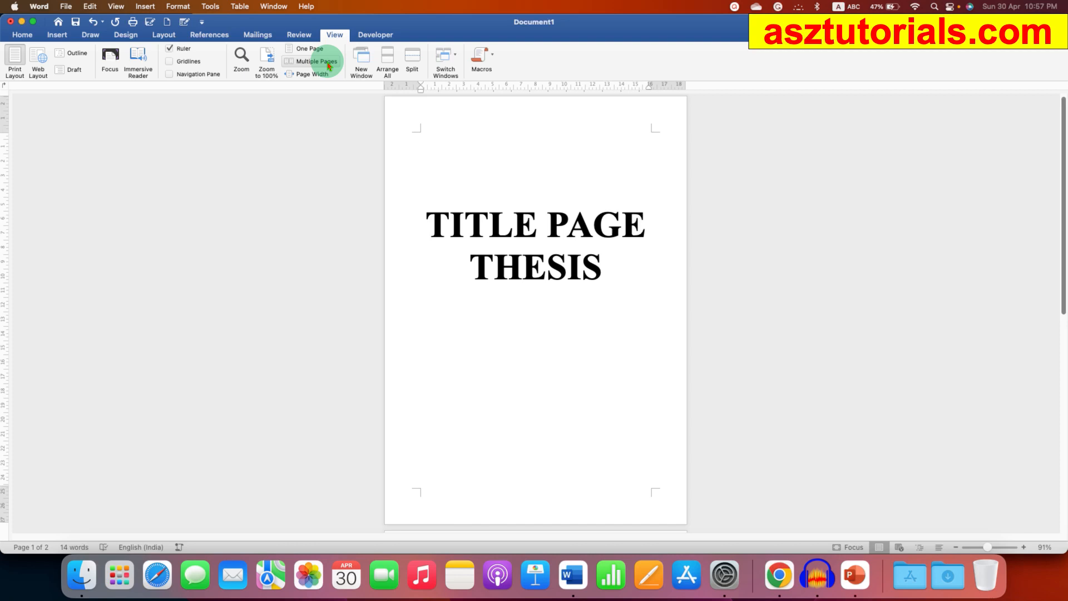
pyautogui.click(316, 60)
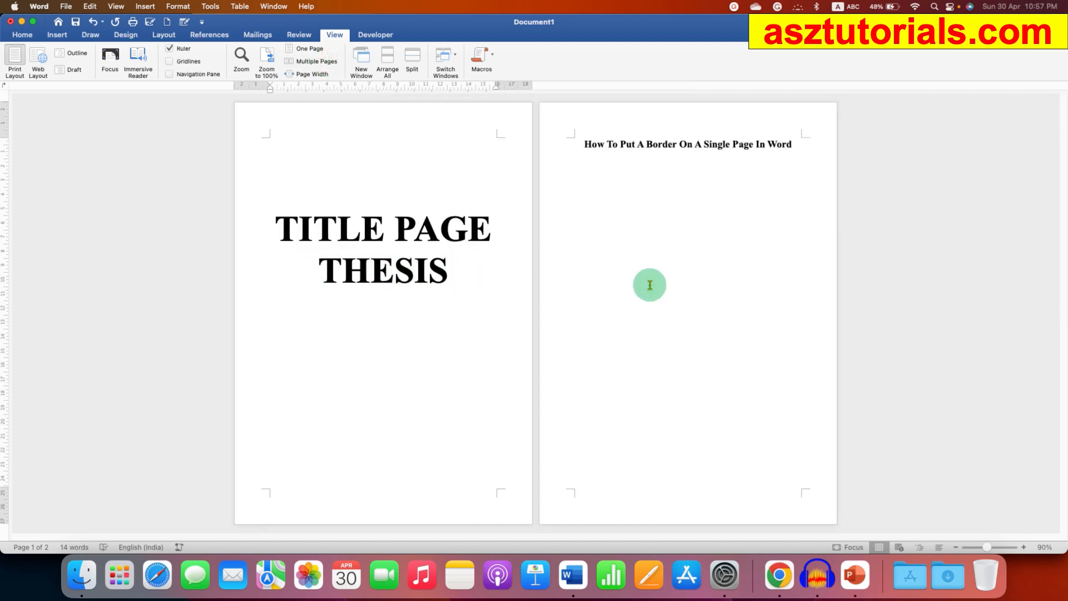
pyautogui.click(401, 313)
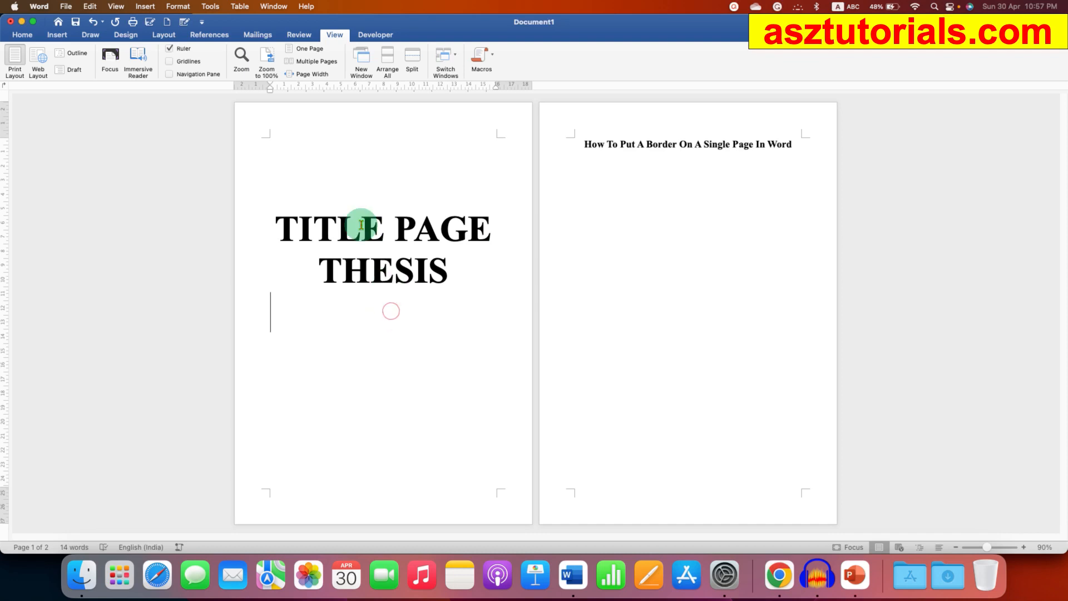
pyautogui.moveTo(368, 315)
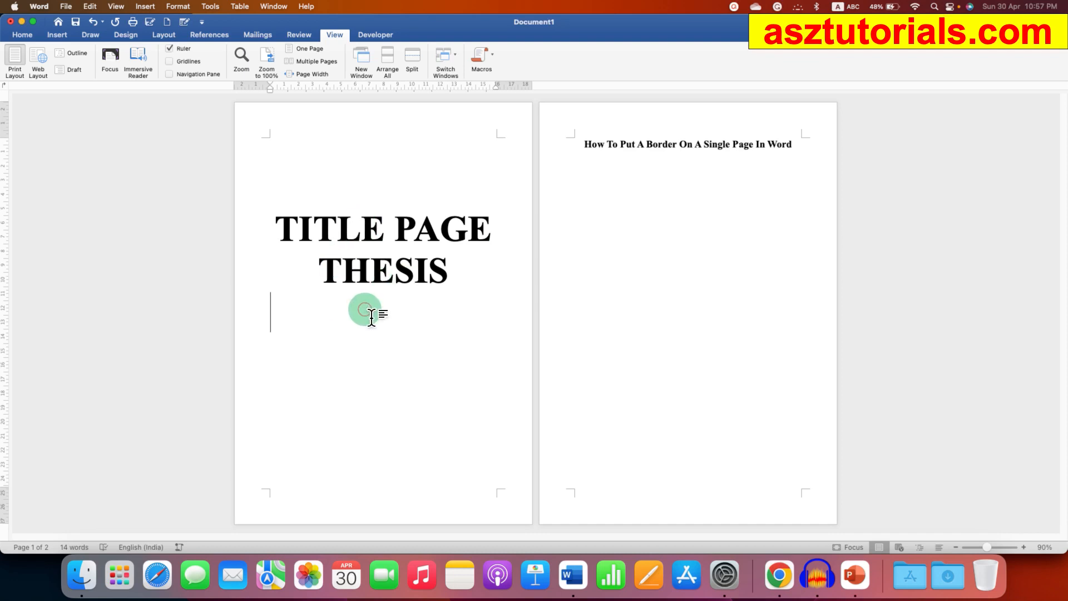
pyautogui.click(163, 34)
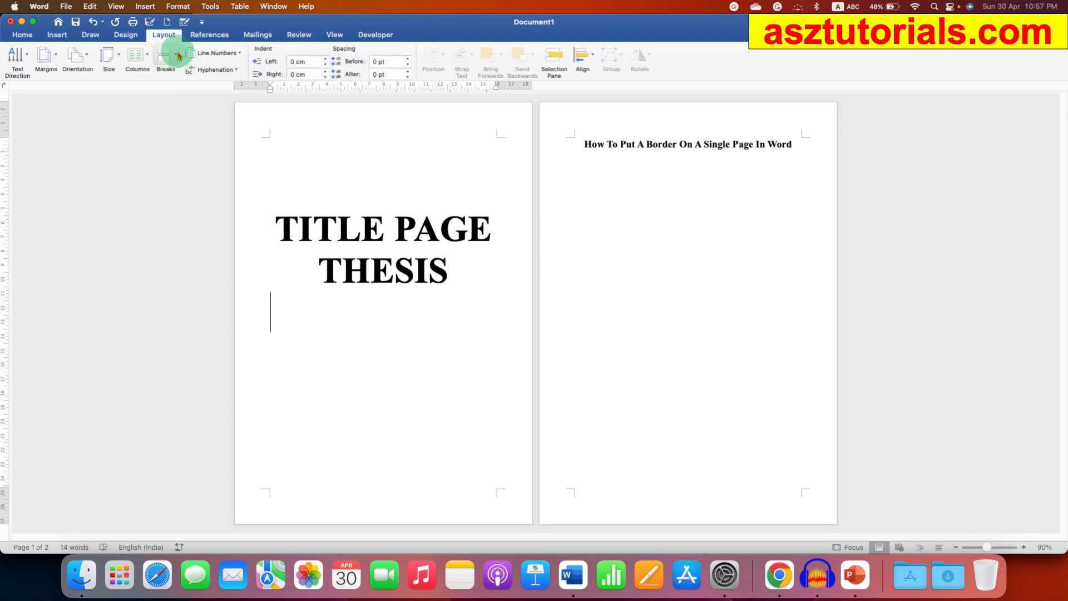
# - Insert a Next Page section break after the title from the Breaks menu
pyautogui.click(165, 57)
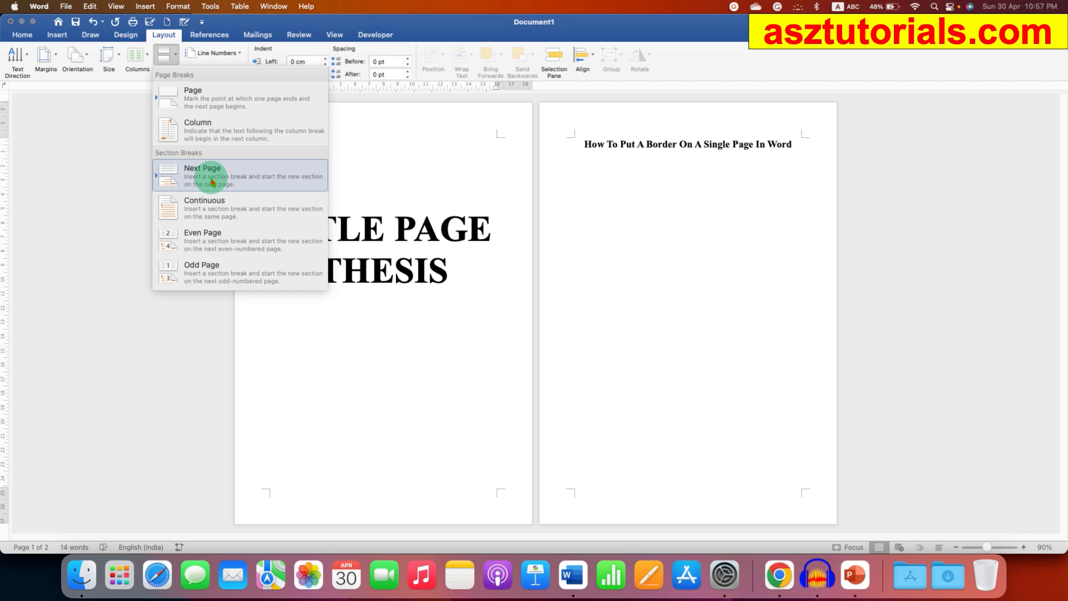
pyautogui.moveTo(230, 180)
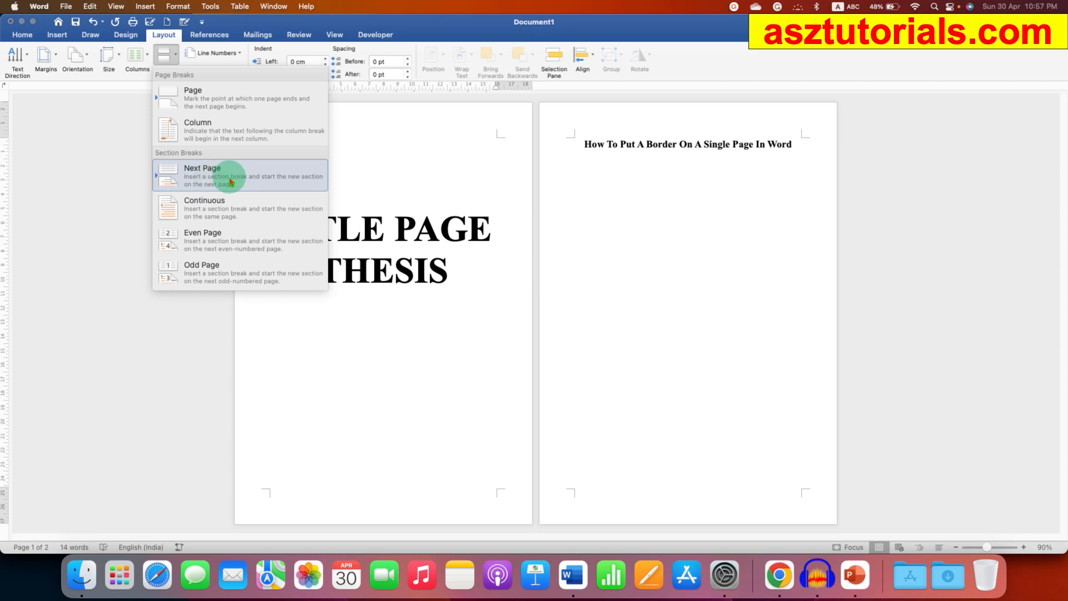
pyautogui.click(201, 175)
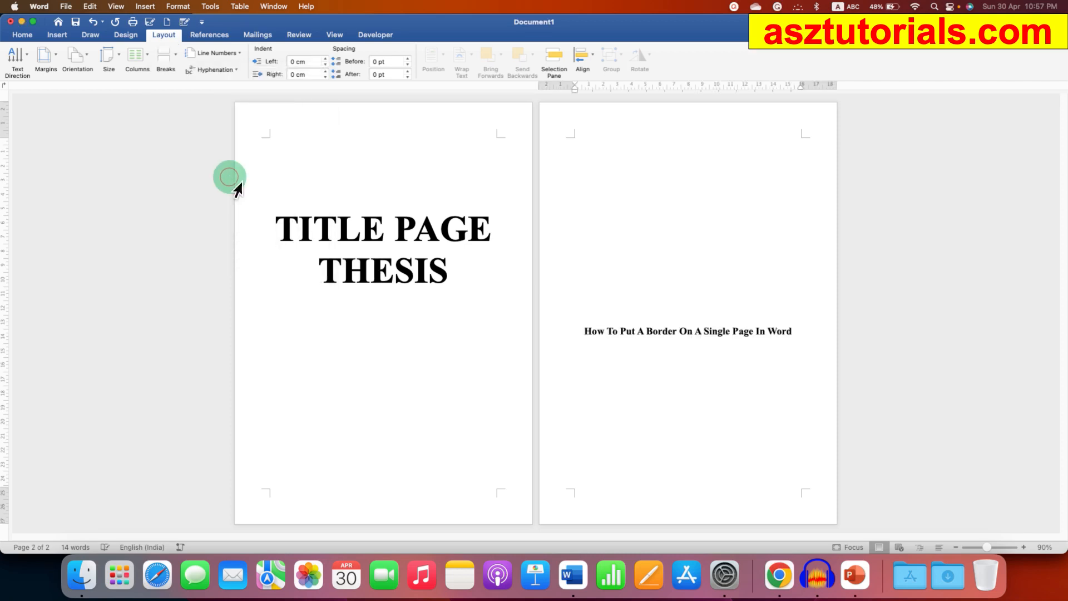
pyautogui.click(575, 157)
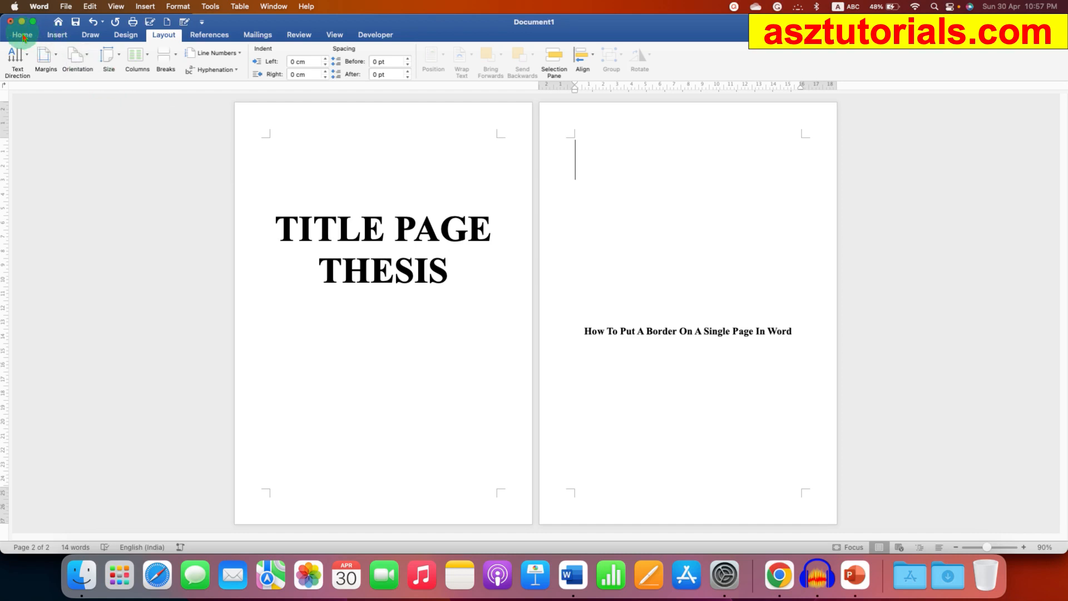
# - Turn on Show/Hide ¶ to reveal the Section Break (Next Page) marker
pyautogui.click(21, 34)
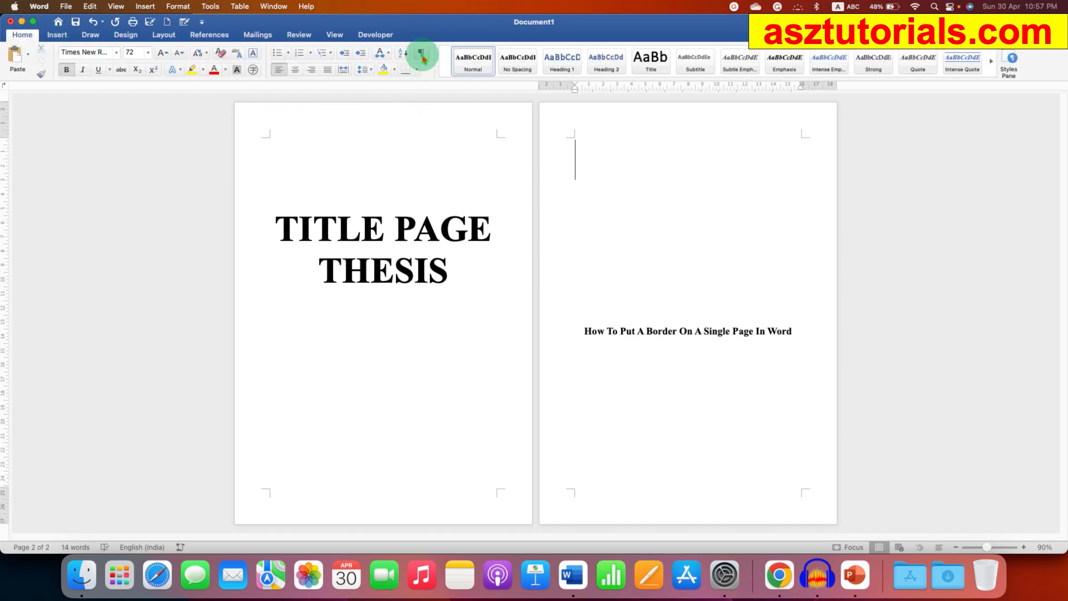
pyautogui.click(422, 54)
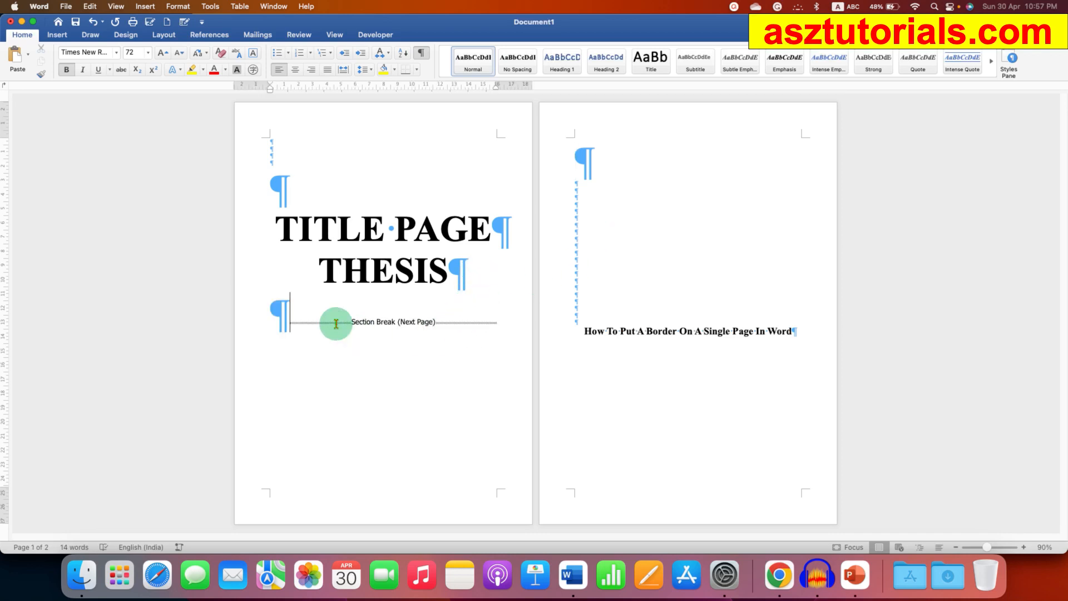
pyautogui.moveTo(415, 322)
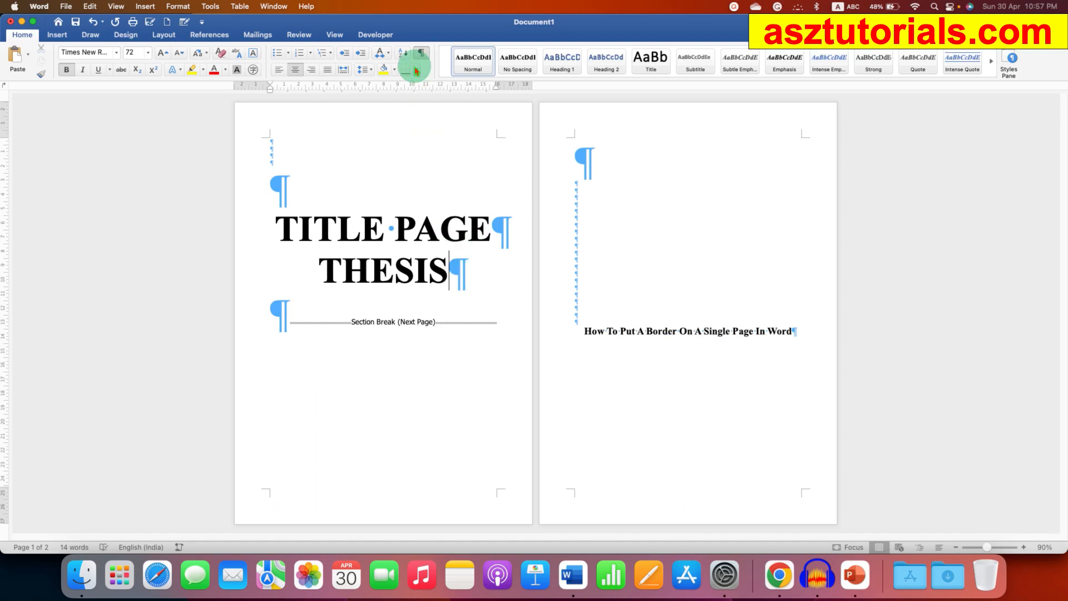
# - In Borders and Shading, choose a Box page border with a solid single-line style
pyautogui.click(415, 70)
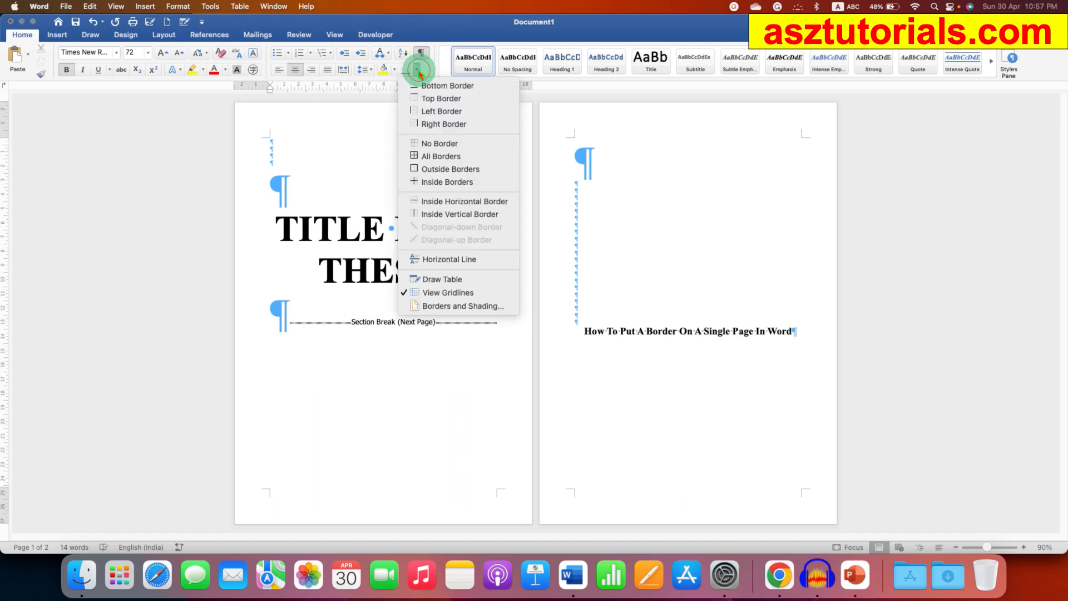
pyautogui.click(464, 305)
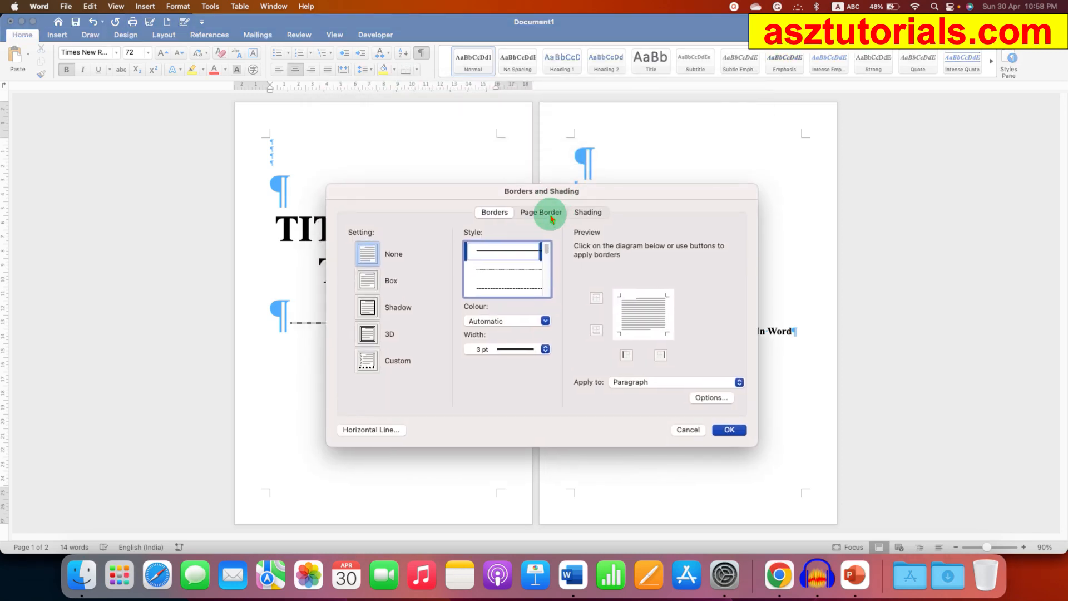
pyautogui.click(540, 212)
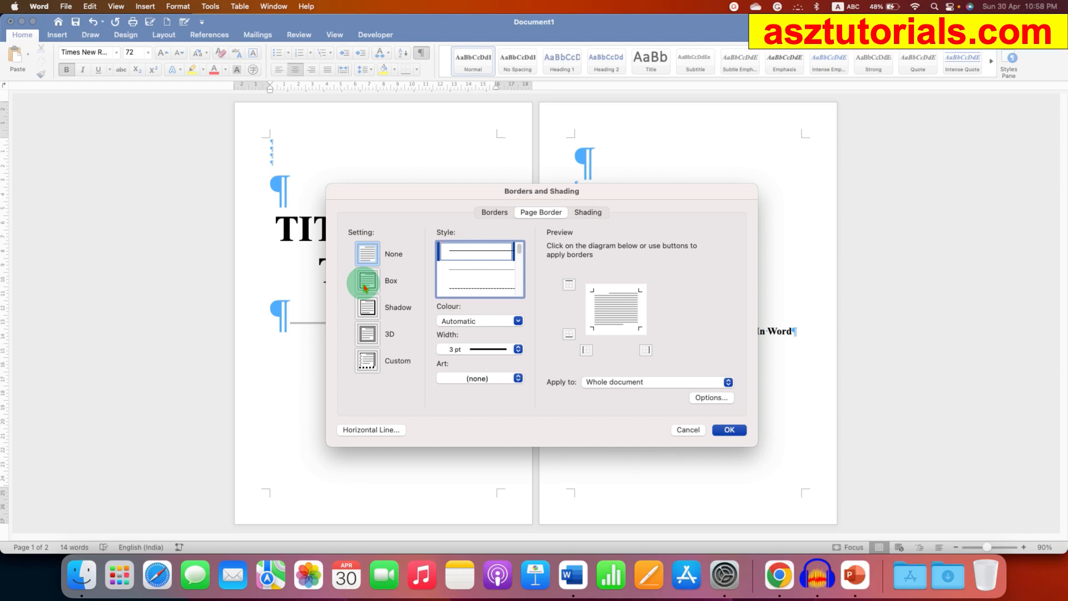
pyautogui.click(366, 280)
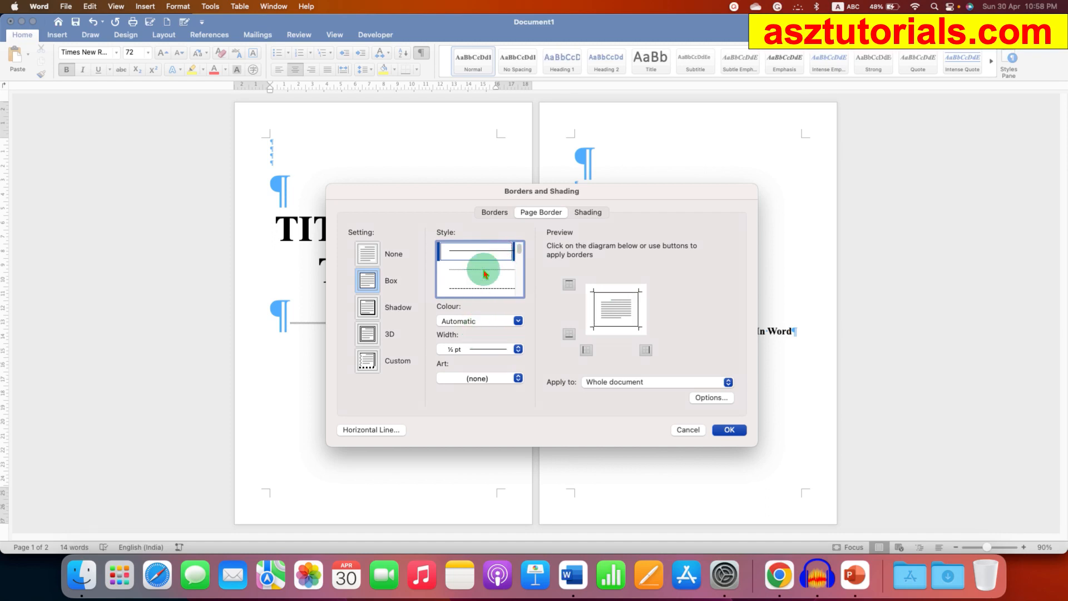
pyautogui.click(516, 321)
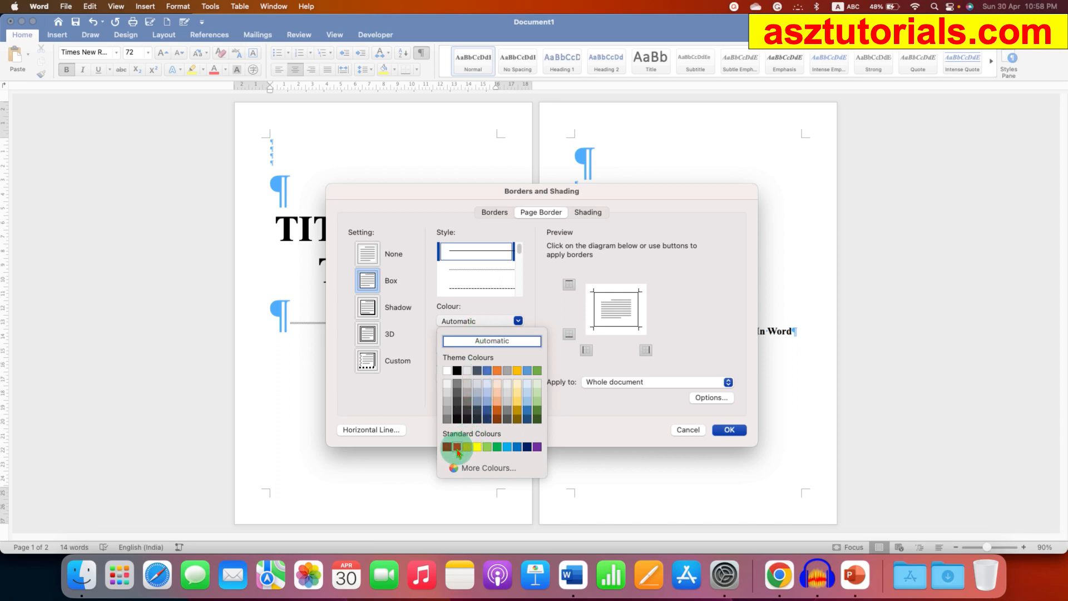
# - Set the page border colour to red and its width to 3 pt
pyautogui.click(456, 447)
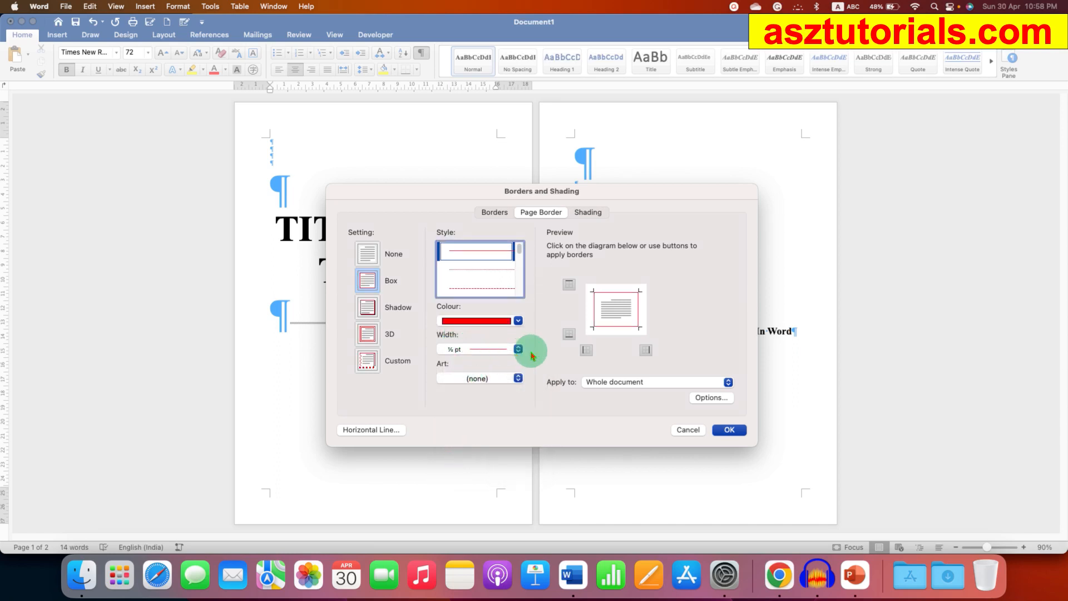
pyautogui.click(517, 349)
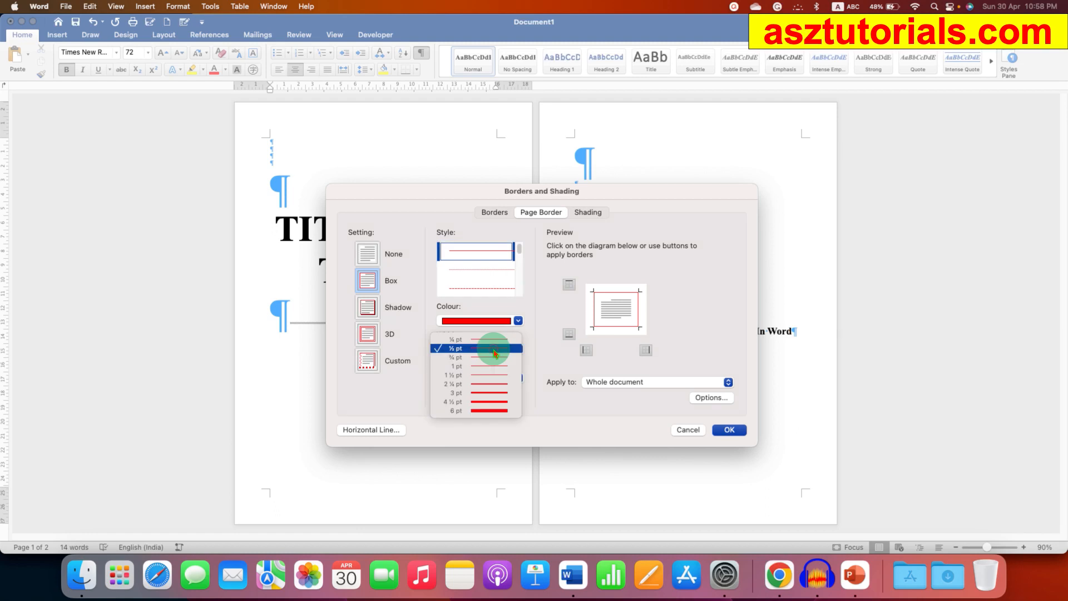
pyautogui.moveTo(476, 392)
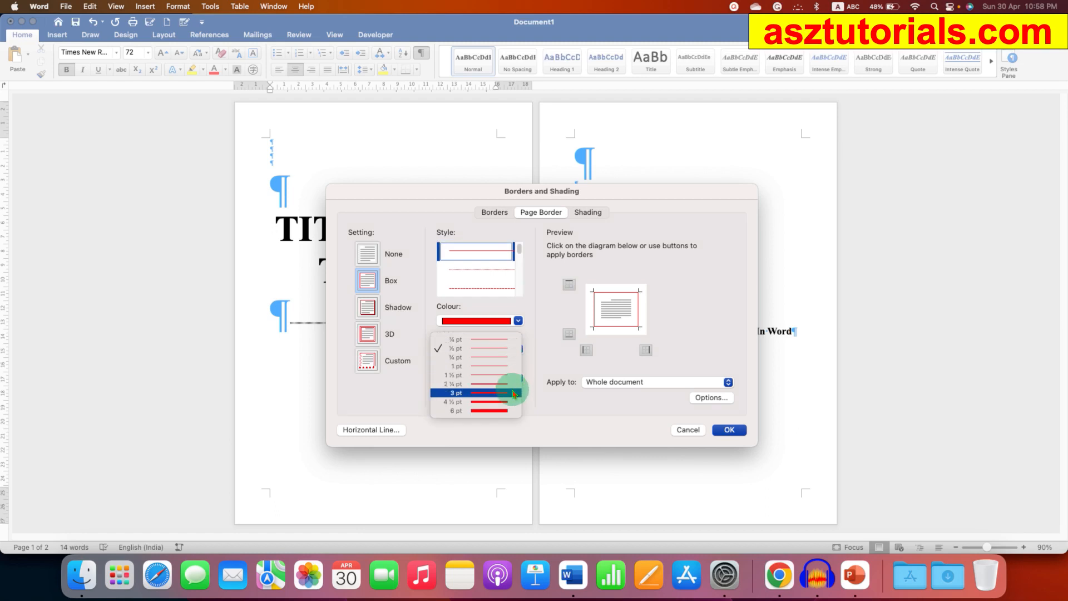
pyautogui.moveTo(477, 395)
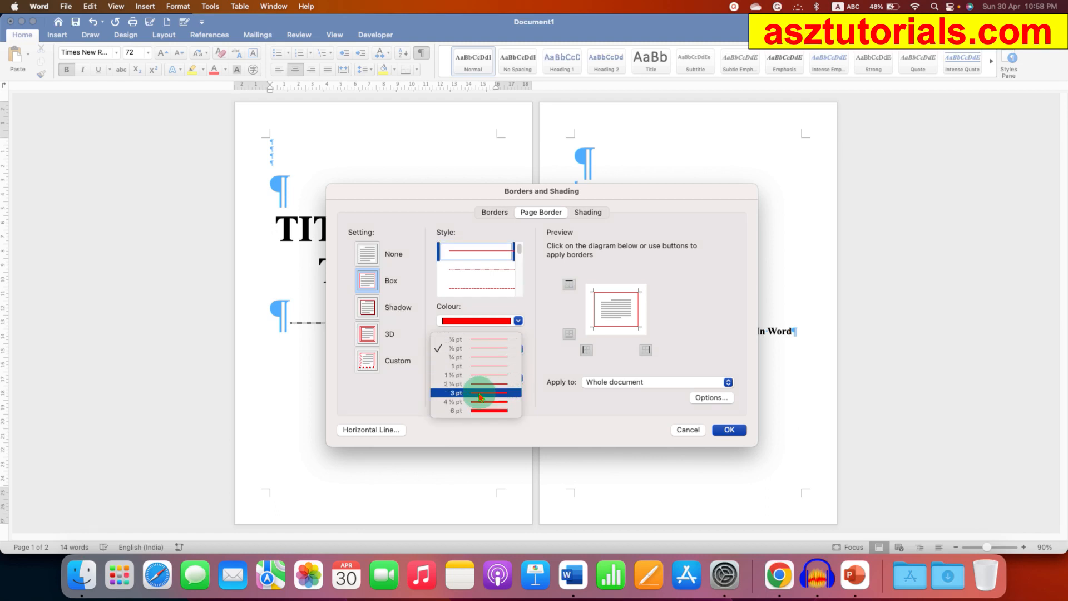
pyautogui.click(456, 392)
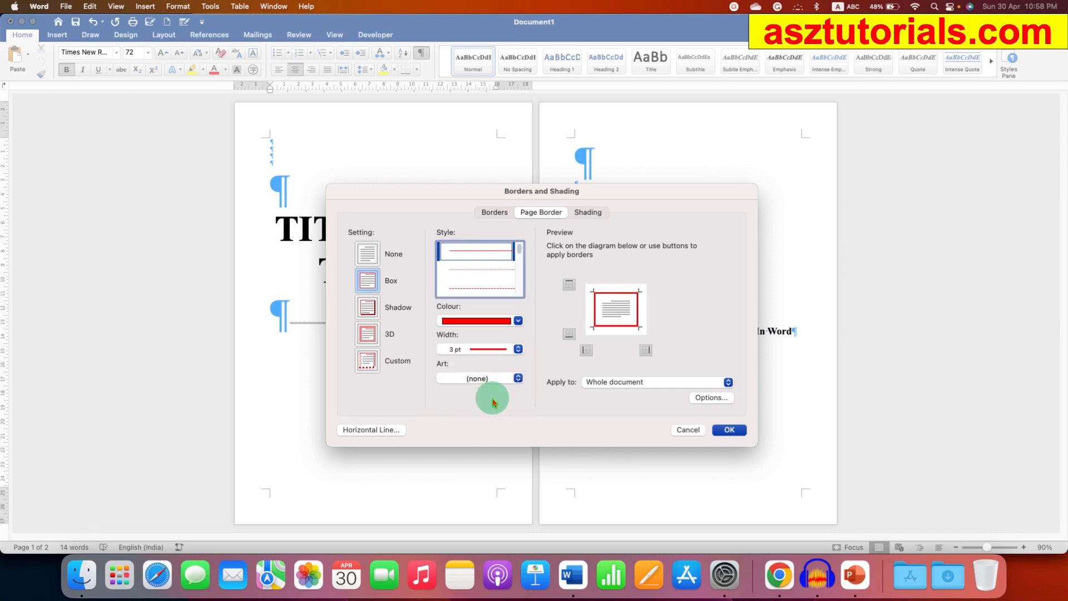
pyautogui.moveTo(562, 385)
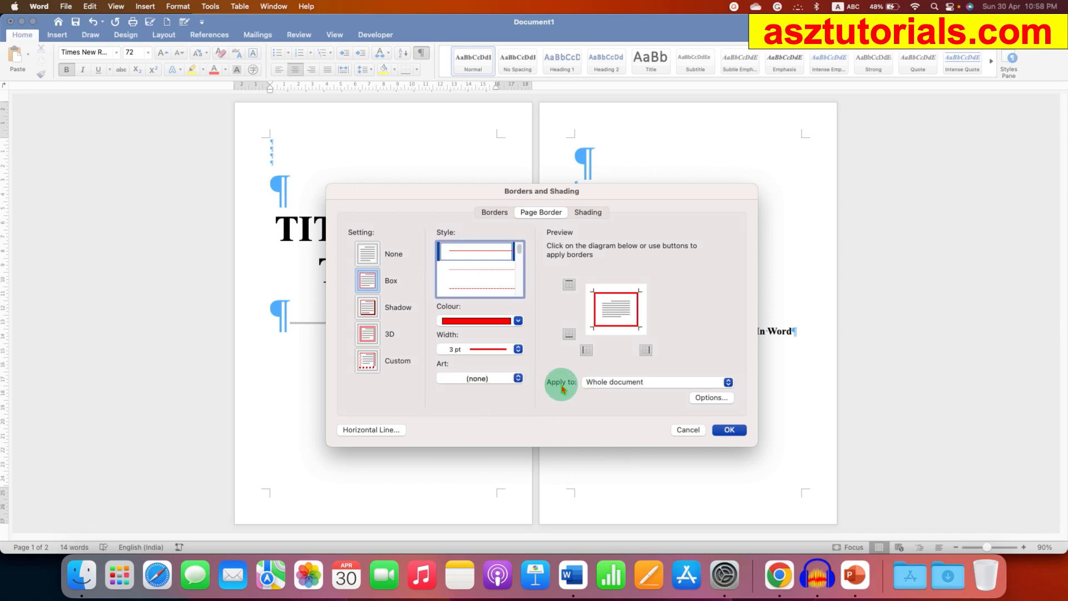
pyautogui.moveTo(706, 386)
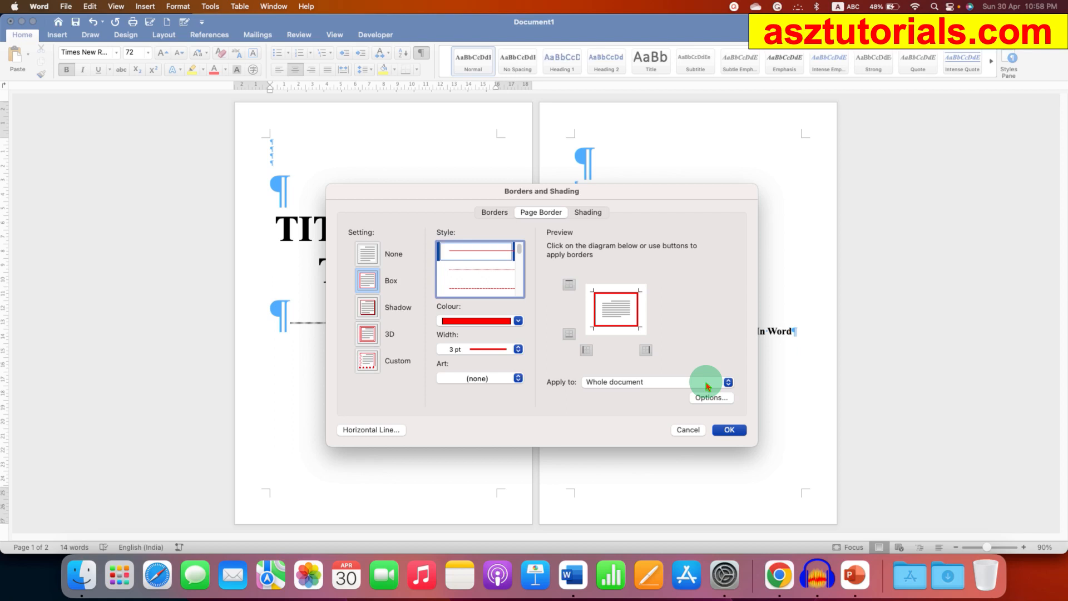
# - Apply the border to 'This section' only and confirm with OK
pyautogui.click(727, 381)
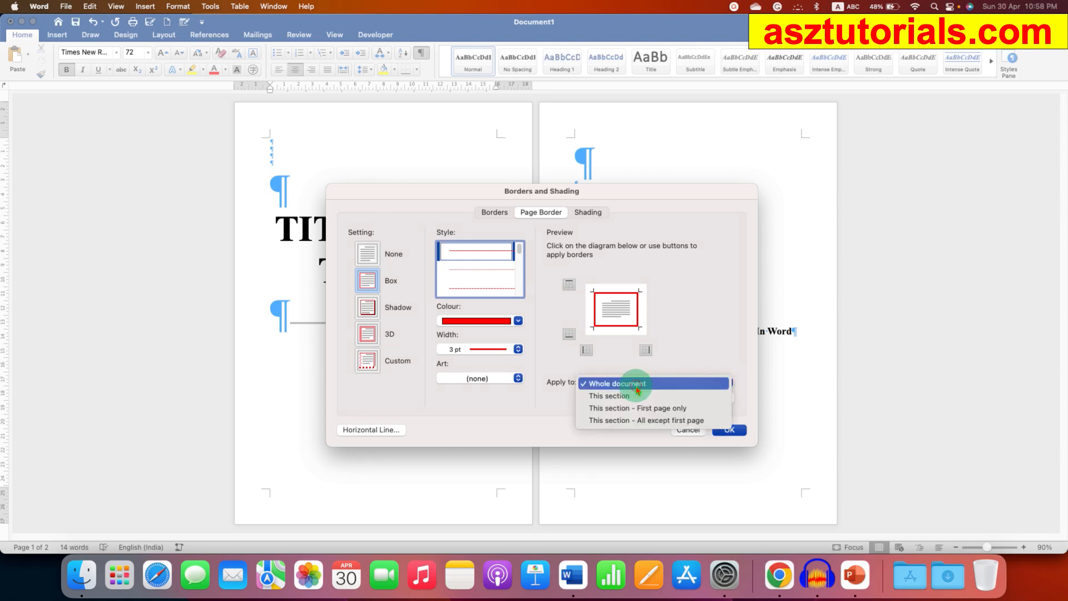
pyautogui.moveTo(670, 395)
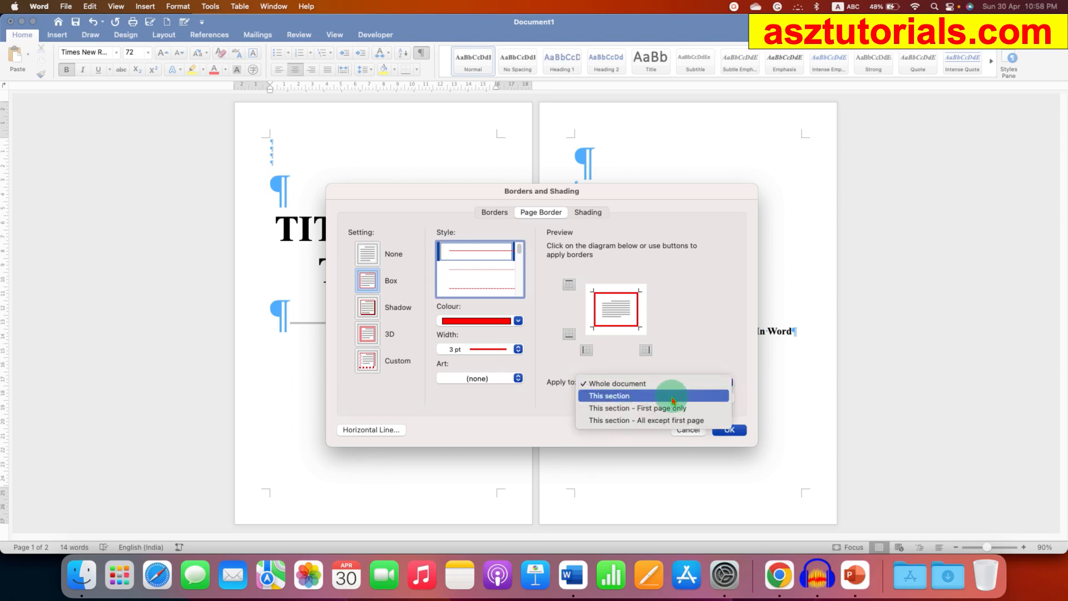
pyautogui.click(608, 395)
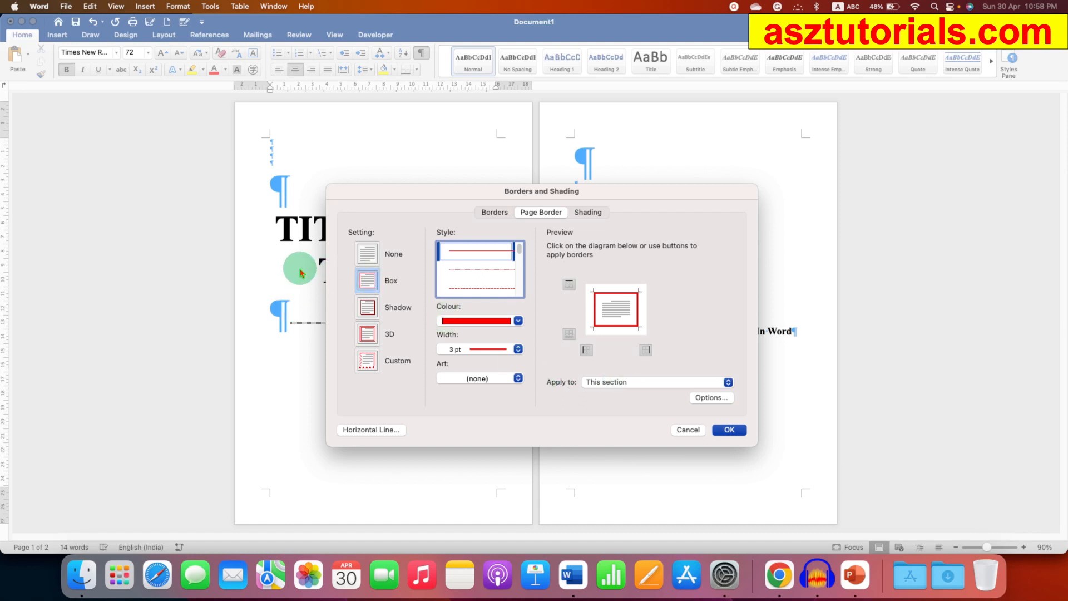
pyautogui.moveTo(320, 303)
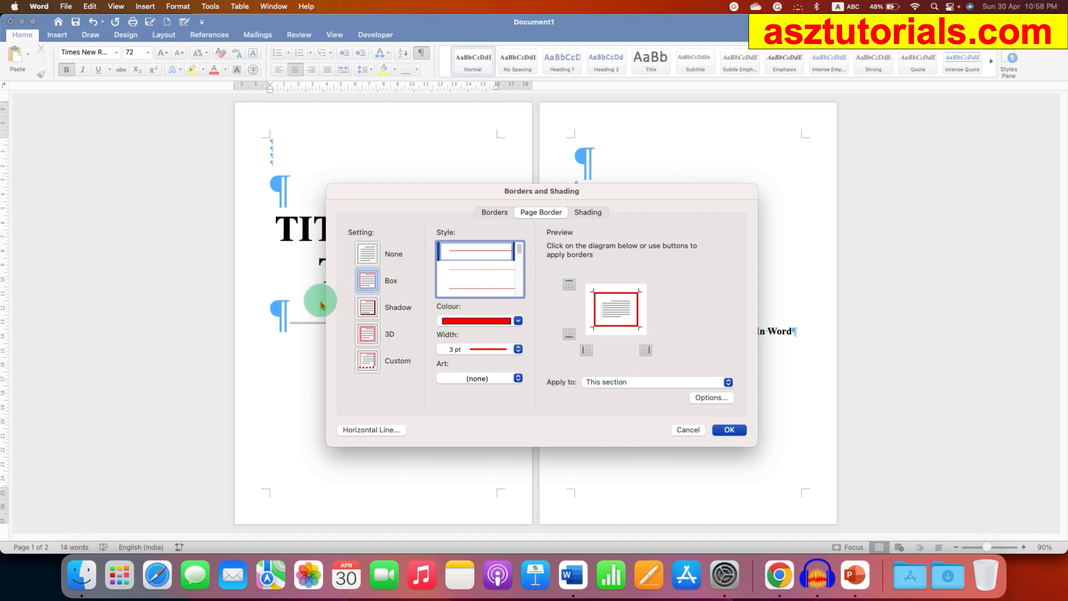
pyautogui.click(728, 430)
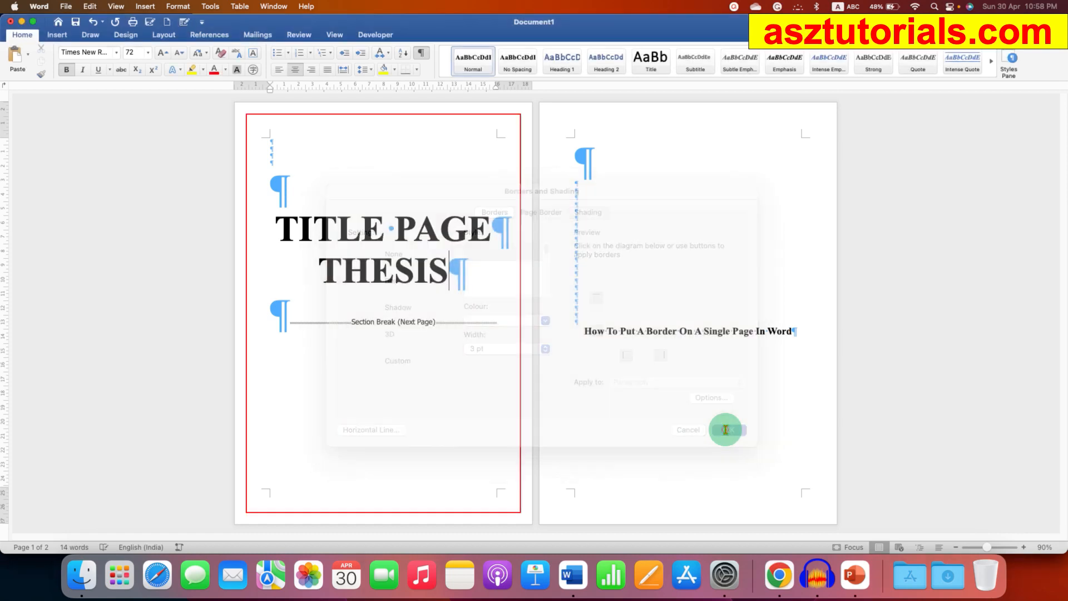
# - Turn off Show/Hide ¶ so paragraph marks and the section break are hidden
pyautogui.click(725, 430)
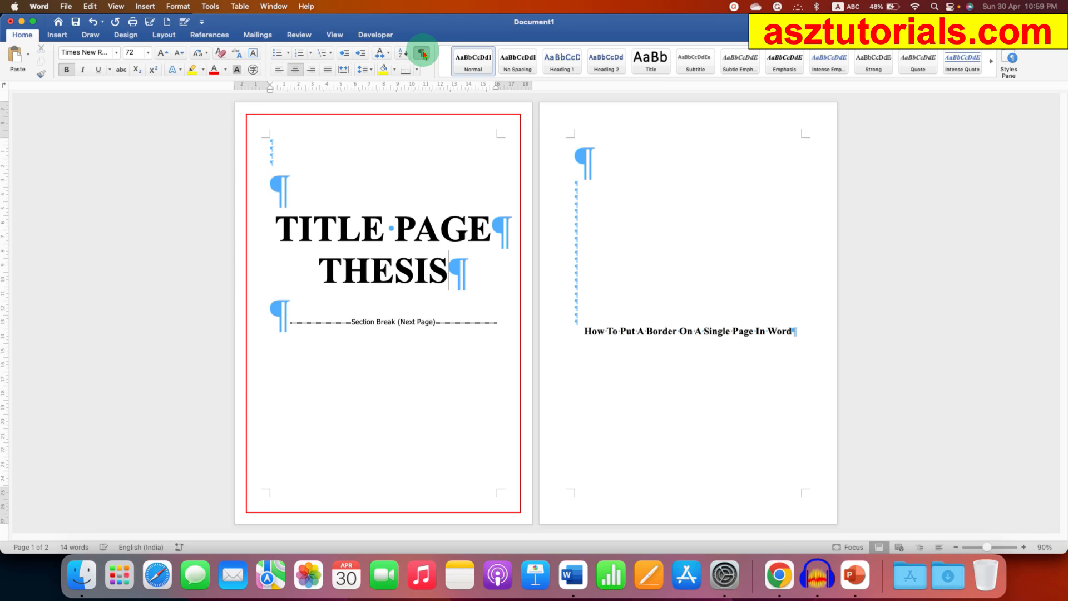
pyautogui.click(422, 52)
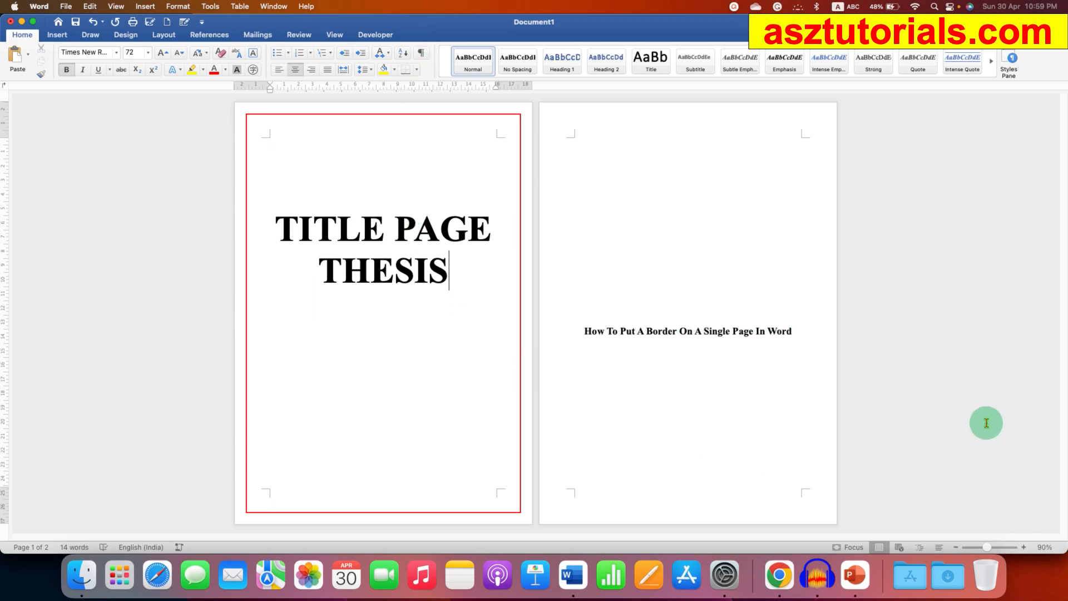